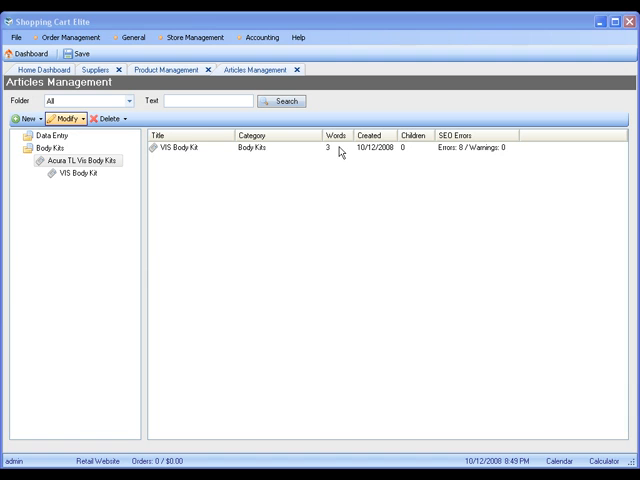
mouse_move(528, 137)
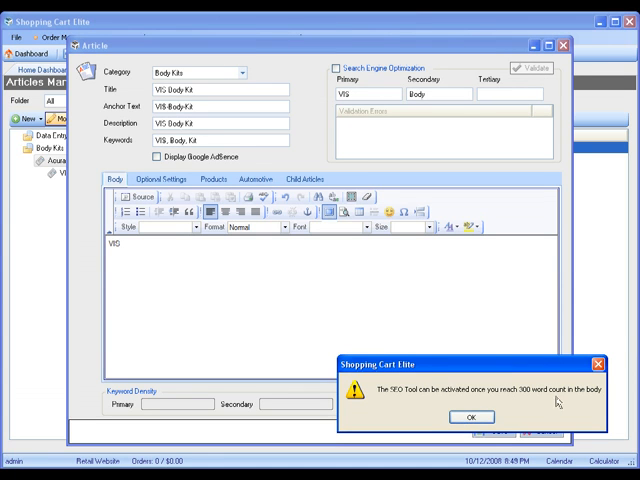
Dismiss the 300-word requirement warning on the VIS Body Kit article.
left_click(470, 417)
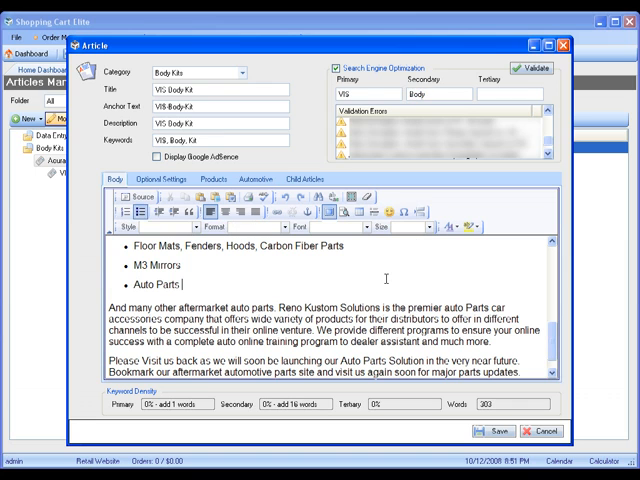
Insert the keyword 'Body' after 'Auto Parts' in the last bullet.
type("Body B")
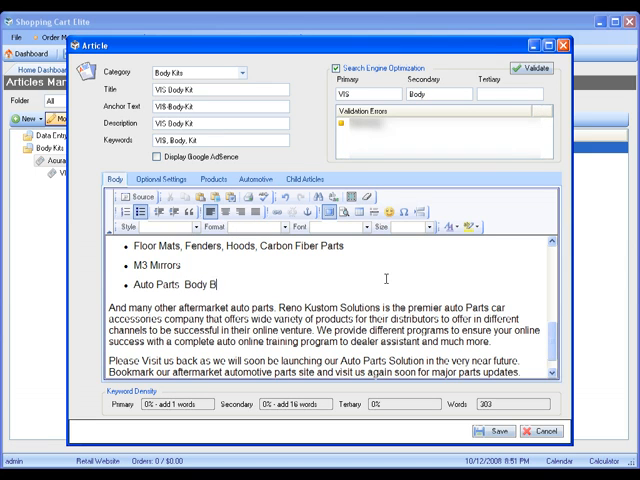
type("Body")
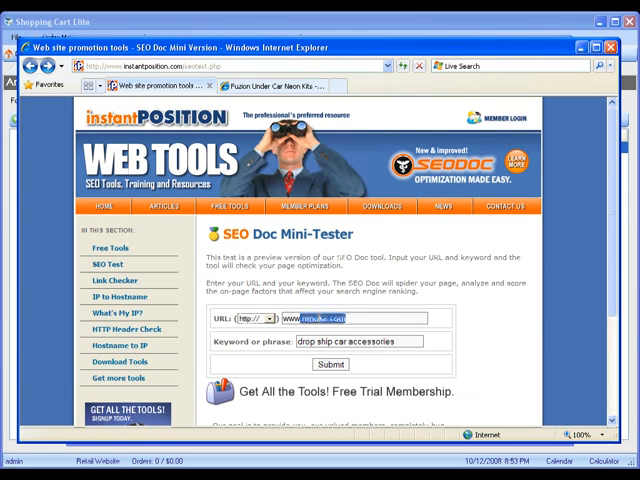
type("www.renoks.com")
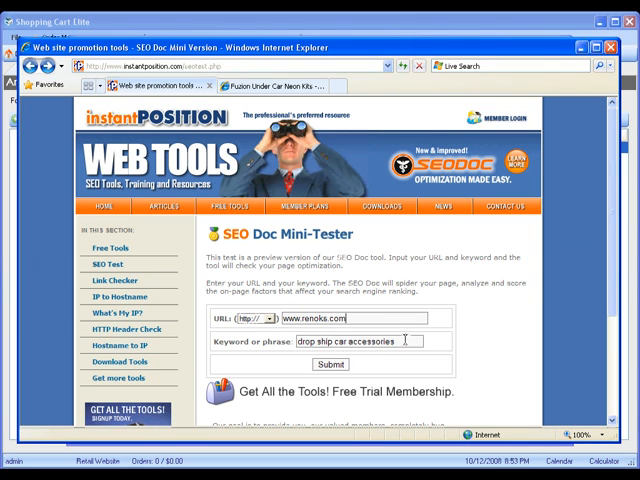
left_click(330, 364)
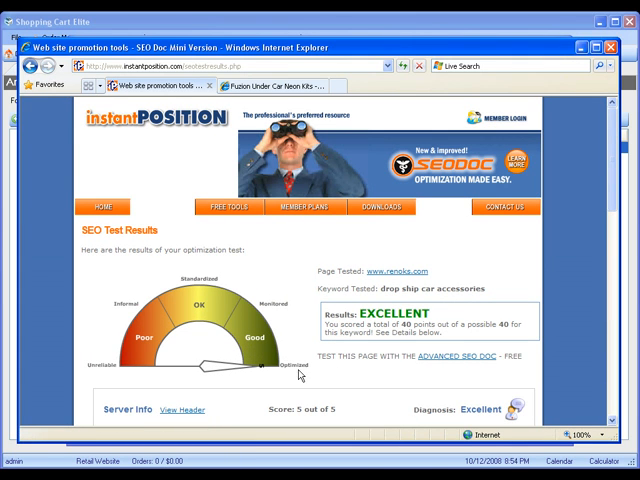
scroll("down", 3)
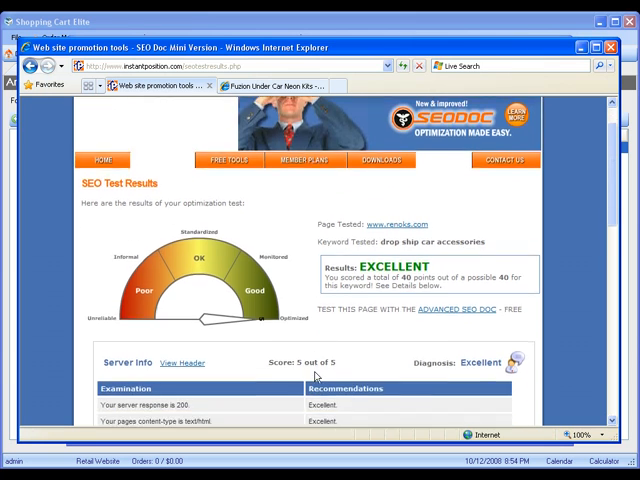
scroll("down", 3)
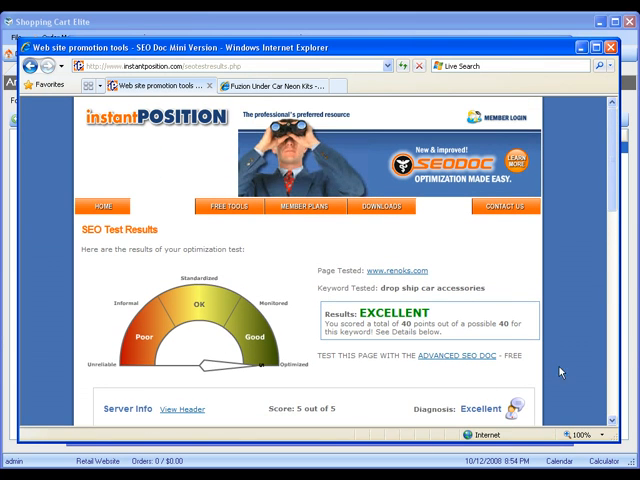
mouse_move(562, 372)
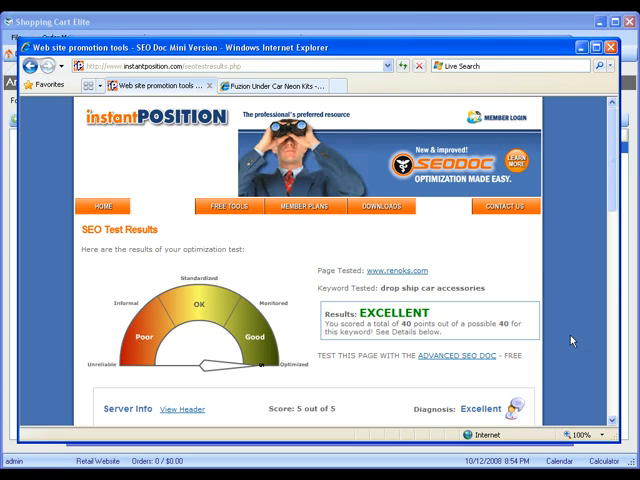
mouse_move(562, 232)
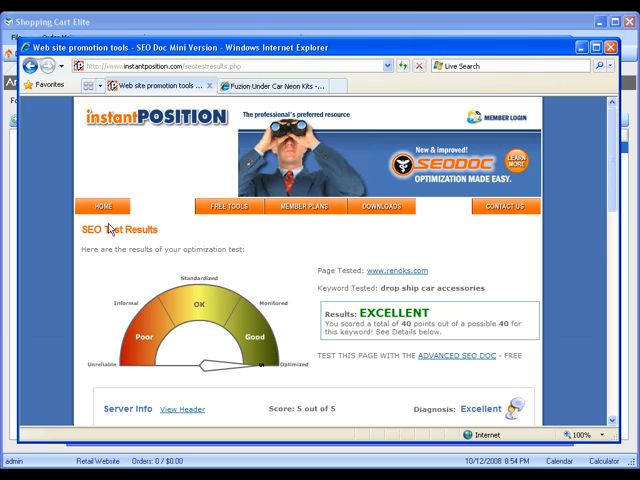
mouse_move(66, 227)
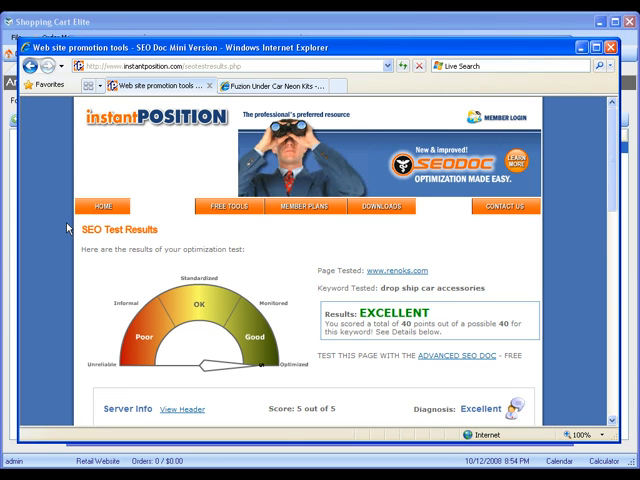
mouse_move(68, 225)
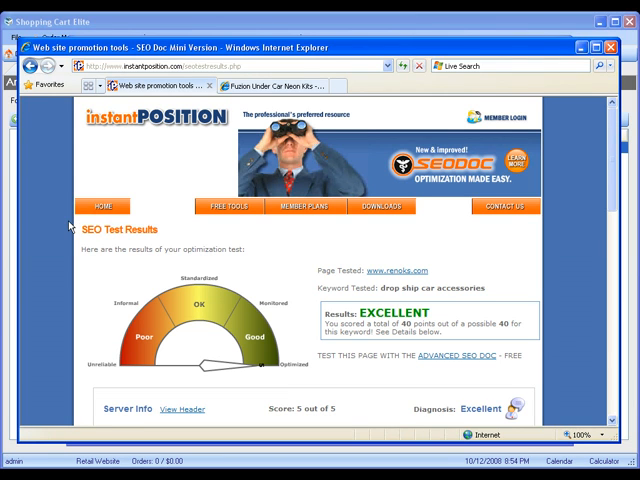